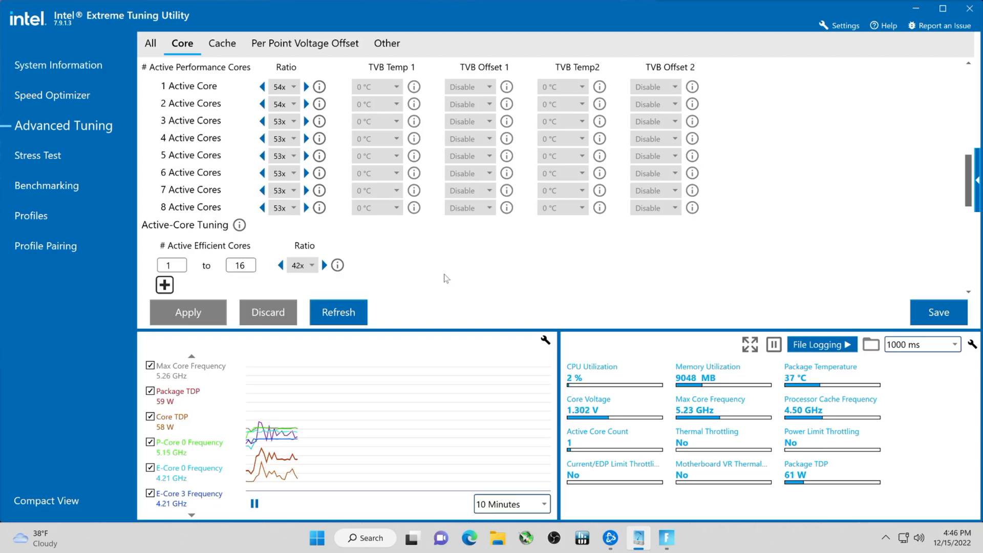
{"action": "mouse_move", "coordinate": [484, 231]}
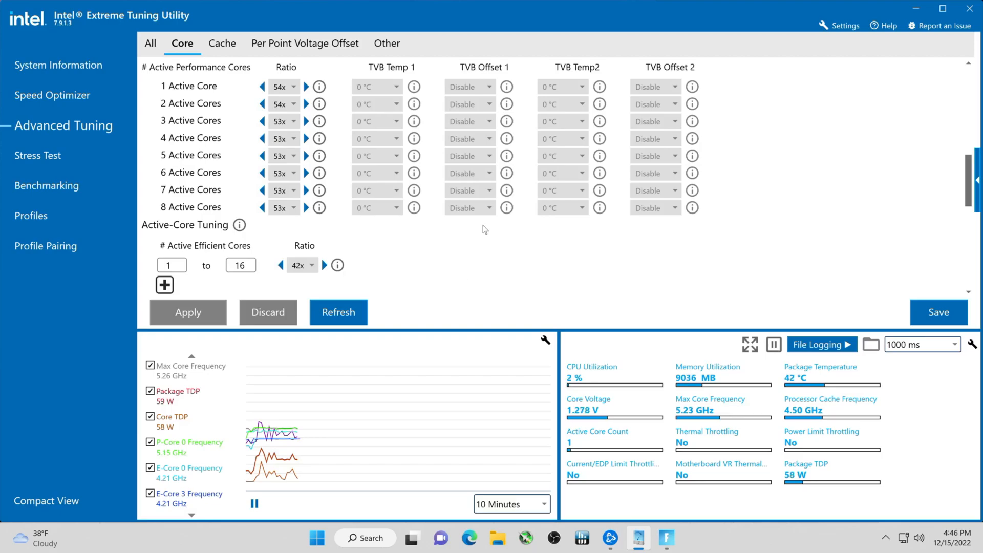
Step: Browse Downloads, Documents and the Desktop in File Explorer to locate the ThrottleStop_9.2 folder
{"action": "scroll", "scroll_direction": "up", "scroll_amount": 3}
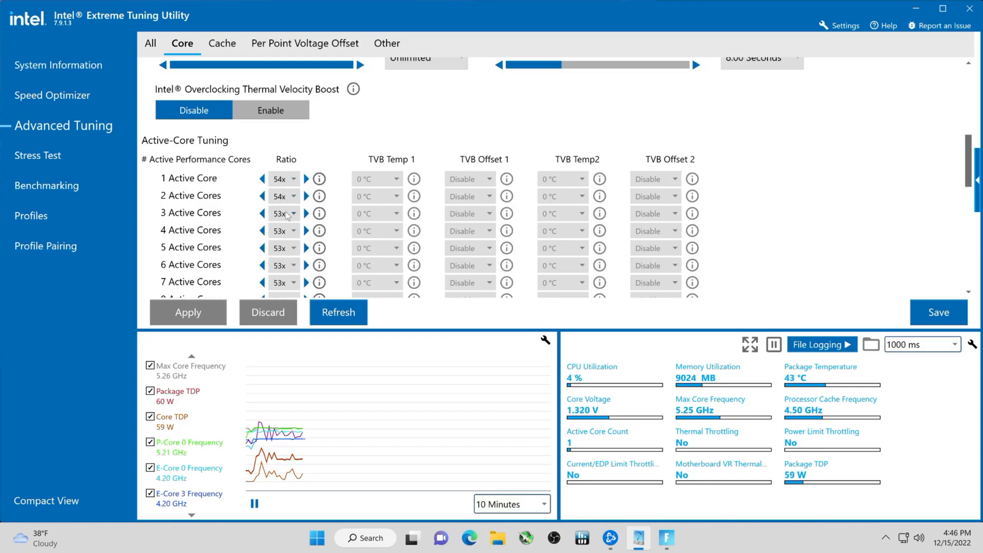
{"action": "scroll", "scroll_direction": "down", "scroll_amount": 3}
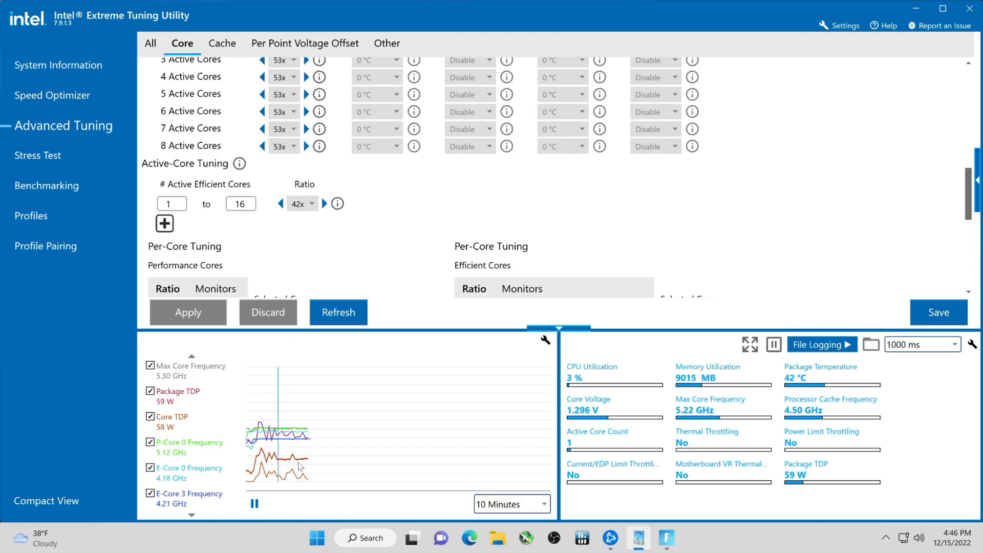
{"action": "mouse_move", "coordinate": [169, 473]}
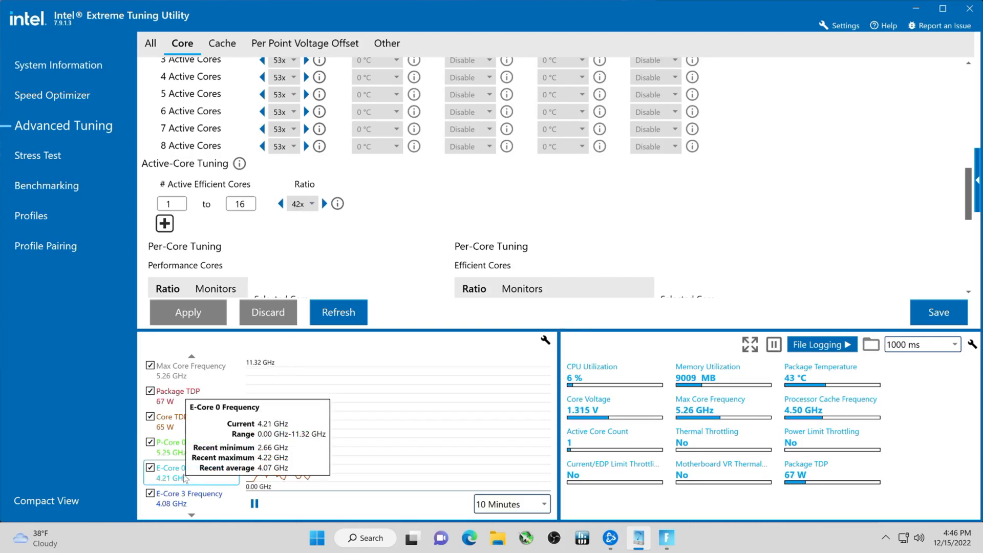
{"action": "mouse_move", "coordinate": [186, 499]}
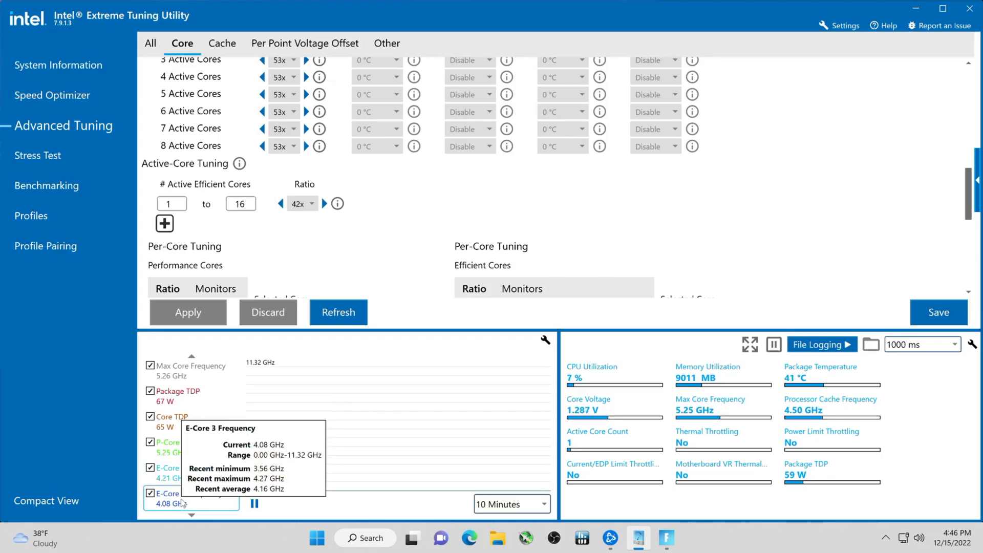
{"action": "mouse_move", "coordinate": [175, 443]}
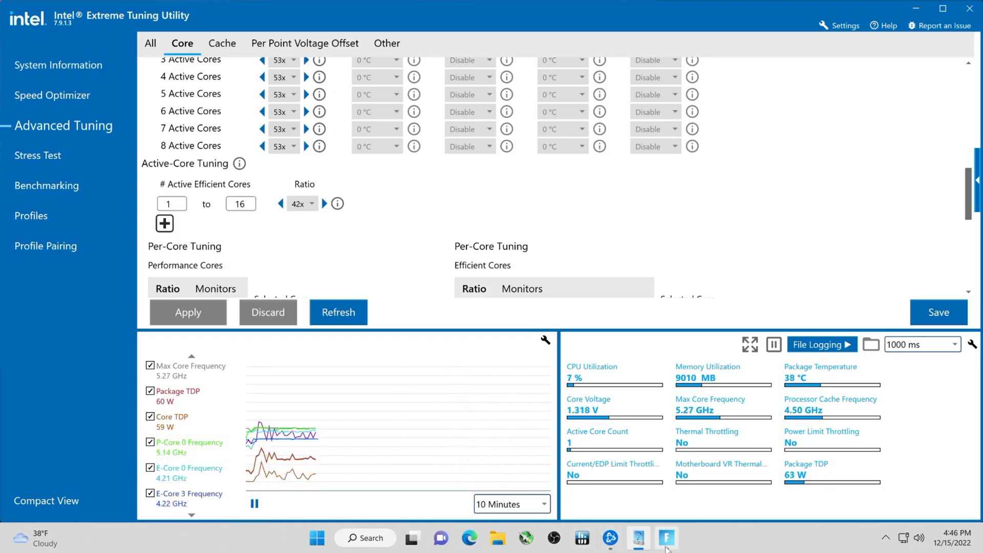
{"action": "mouse_move", "coordinate": [666, 537]}
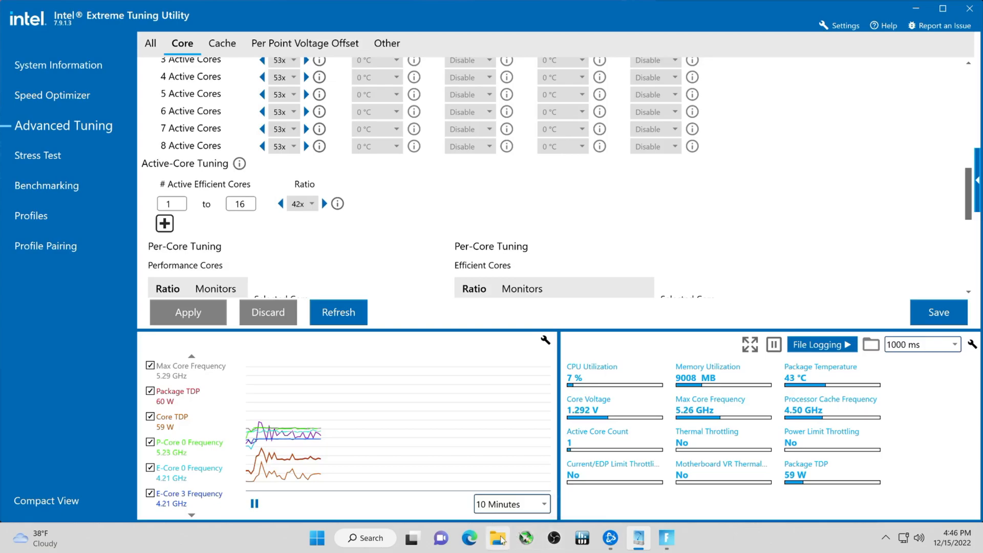
{"action": "left_click", "coordinate": [496, 537]}
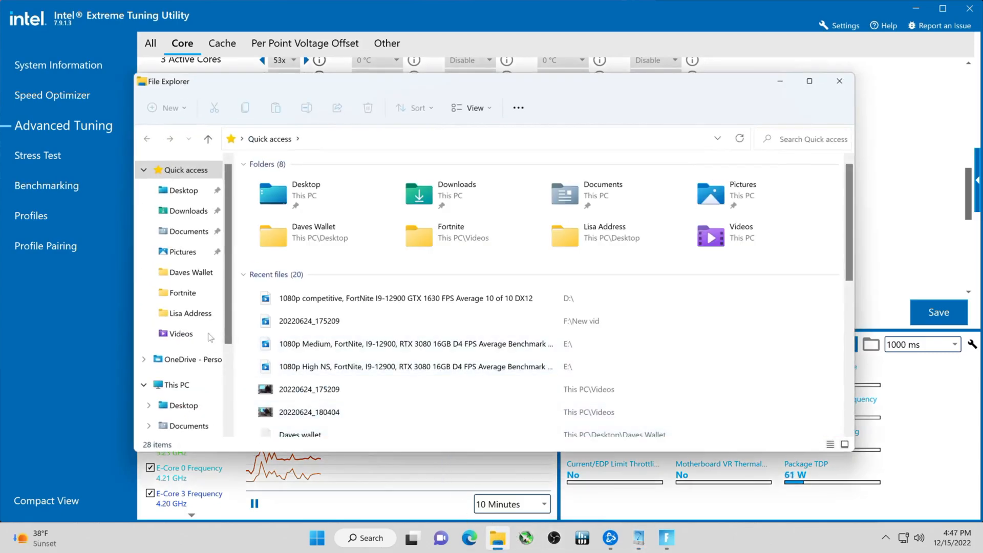
{"action": "left_click", "coordinate": [189, 211]}
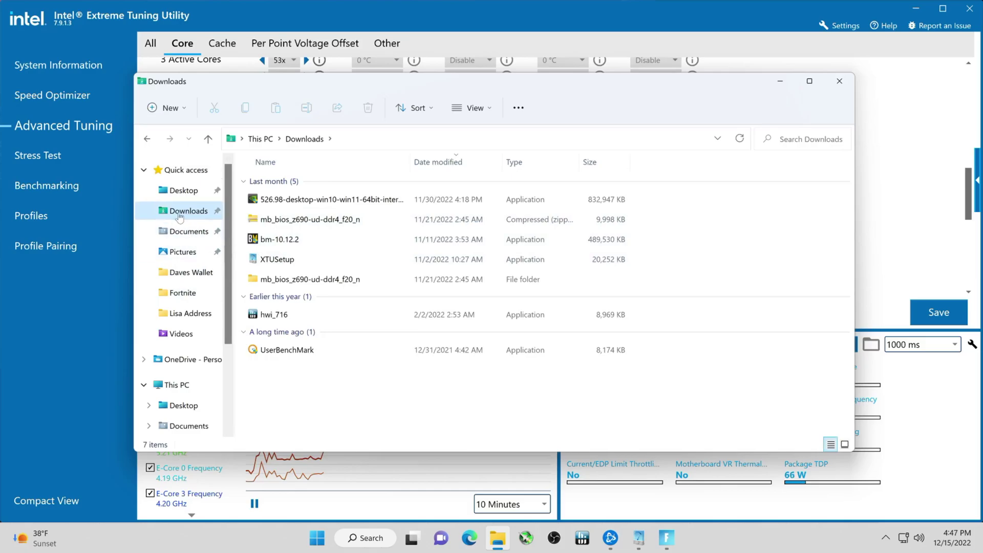
{"action": "left_click", "coordinate": [188, 231]}
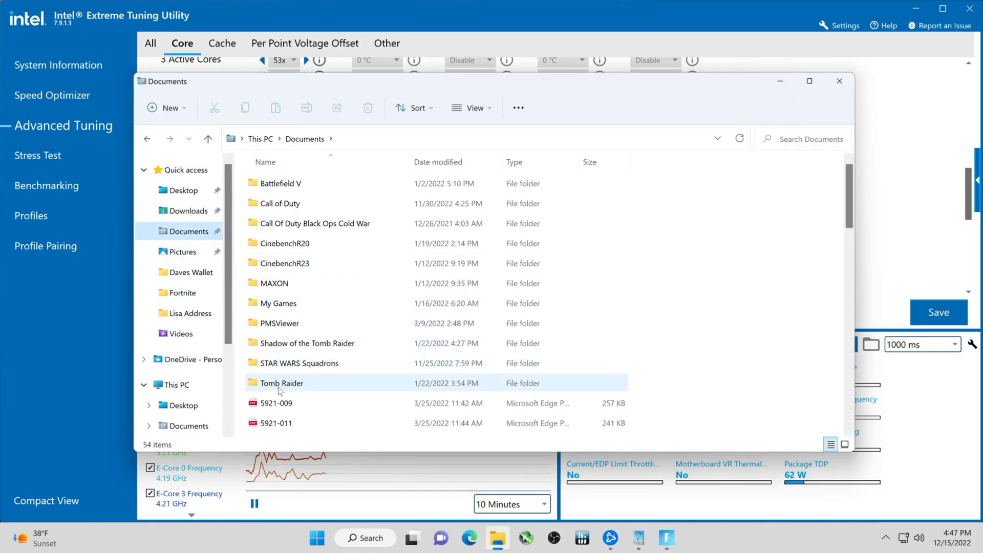
{"action": "left_click", "coordinate": [281, 322]}
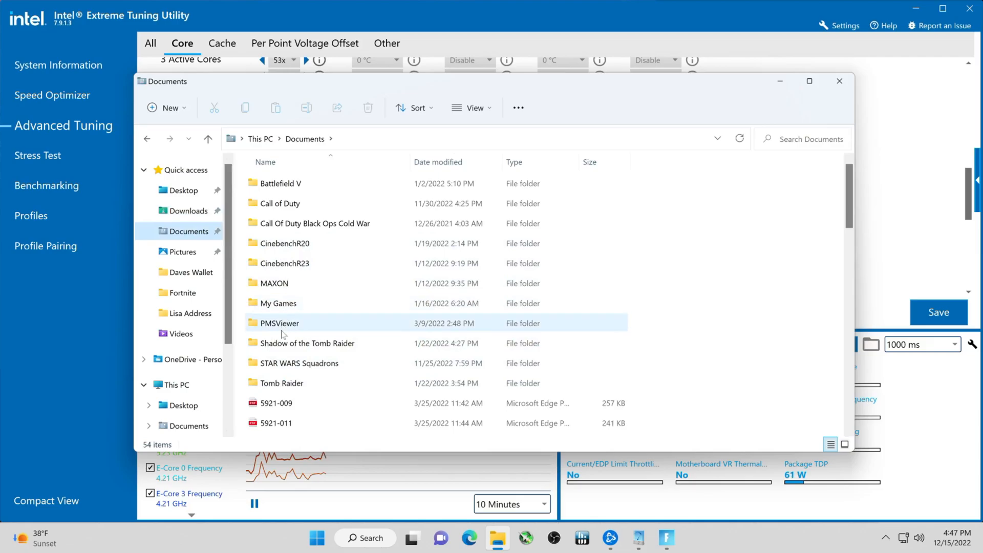
{"action": "scroll", "scroll_direction": "down", "scroll_amount": 3}
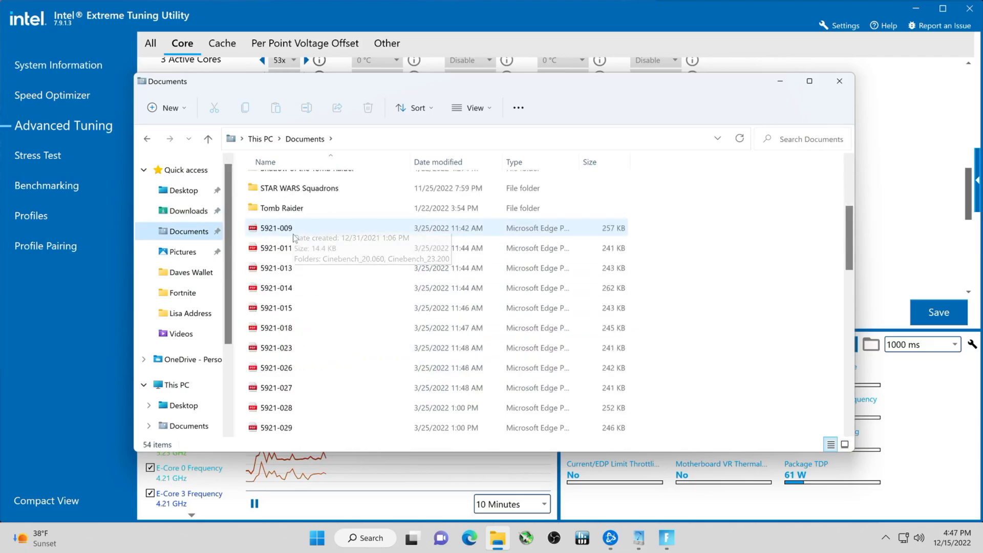
{"action": "scroll", "scroll_direction": "down", "scroll_amount": 3}
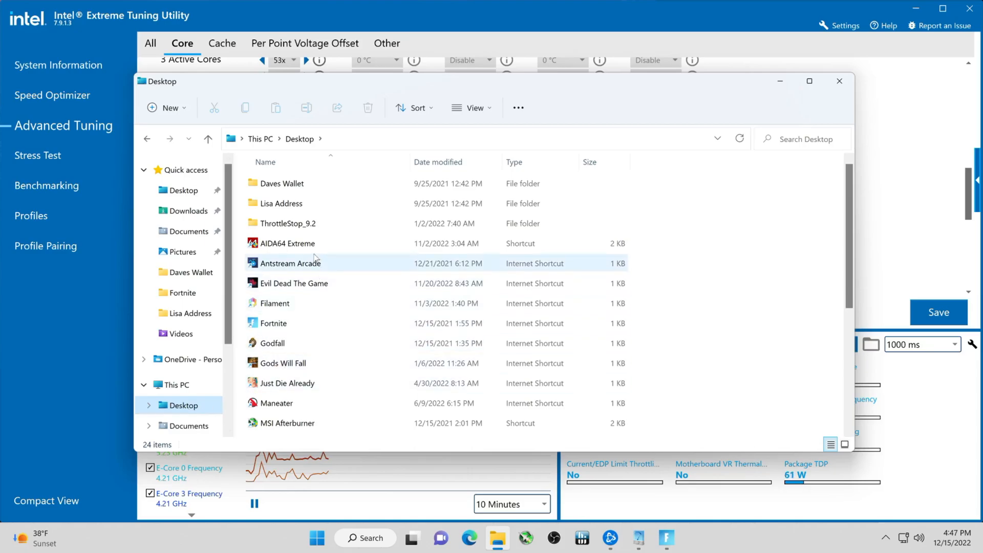
Step: Launch ThrottleStop.exe from the ThrottleStop_9.2 folder
{"action": "double_click", "coordinate": [289, 223]}
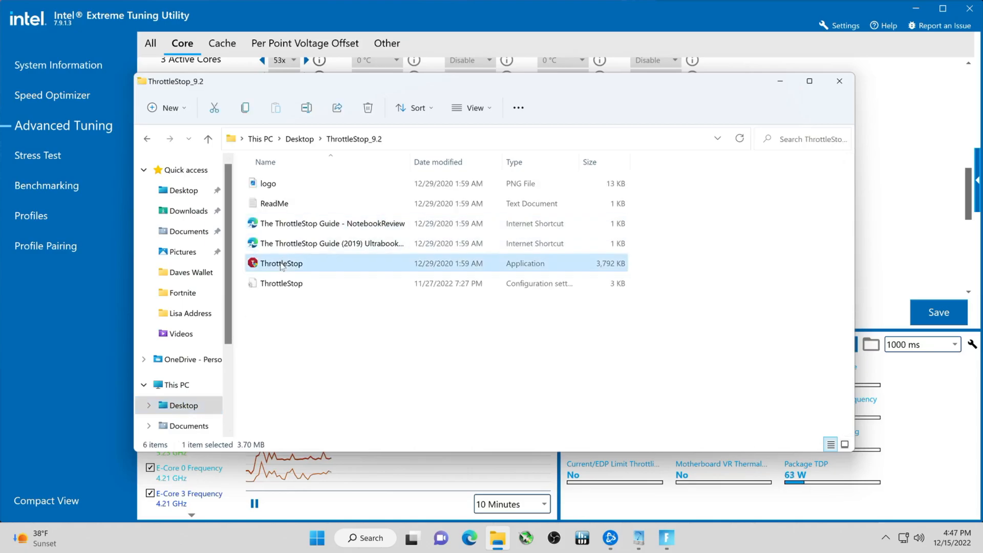
{"action": "double_click", "coordinate": [281, 263]}
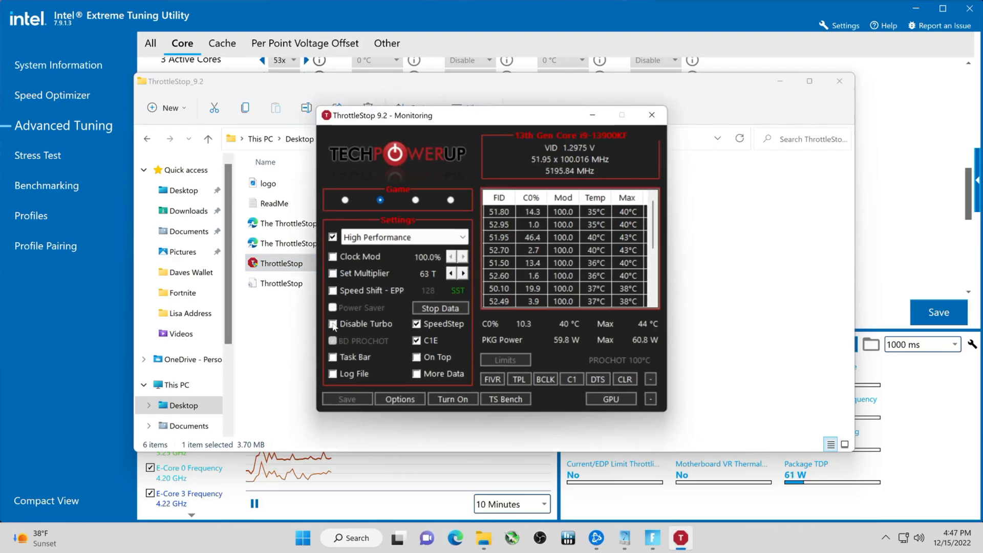
Step: Enable Disable Turbo in ThrottleStop so cores drop to about 2972 MHz, then minimize it
{"action": "left_click", "coordinate": [332, 324]}
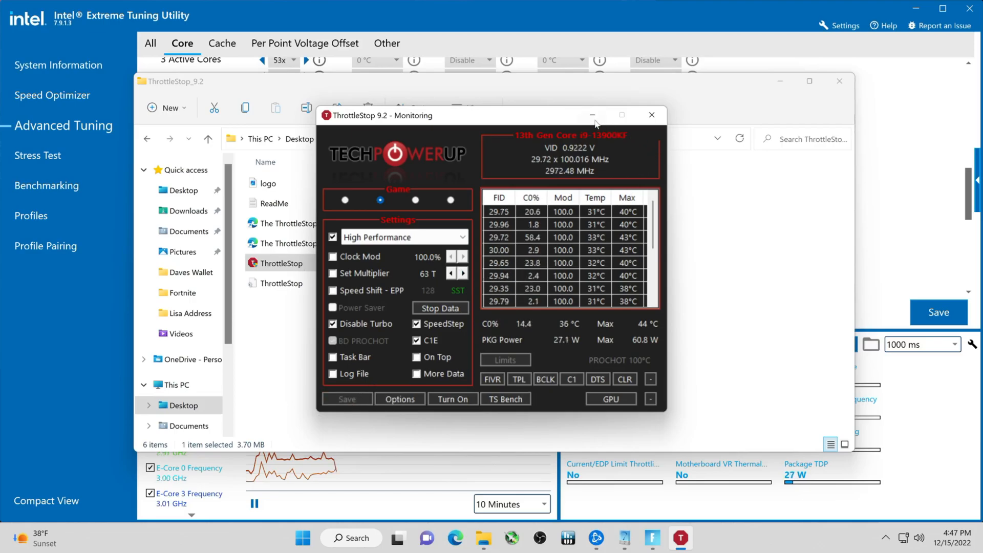
{"action": "left_click", "coordinate": [592, 114]}
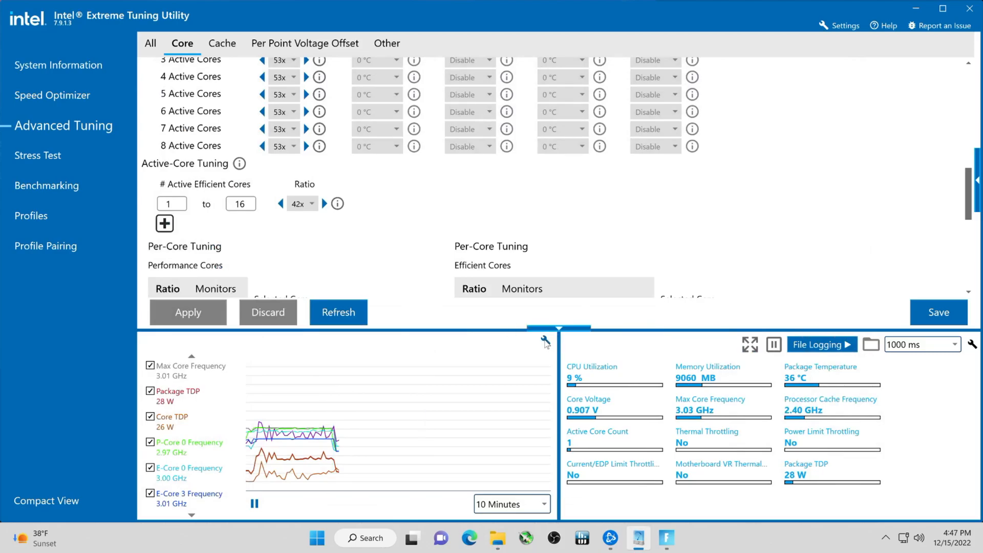
Step: Clear the XTU graph history and check P-Core 0 frequency reading about 2.99 GHz
{"action": "left_click", "coordinate": [546, 340]}
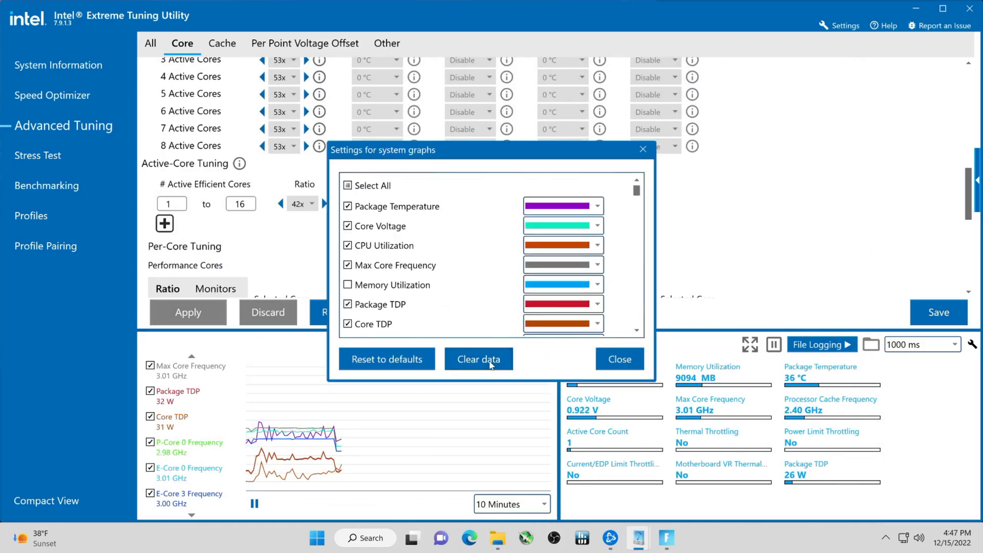
{"action": "left_click", "coordinate": [619, 358]}
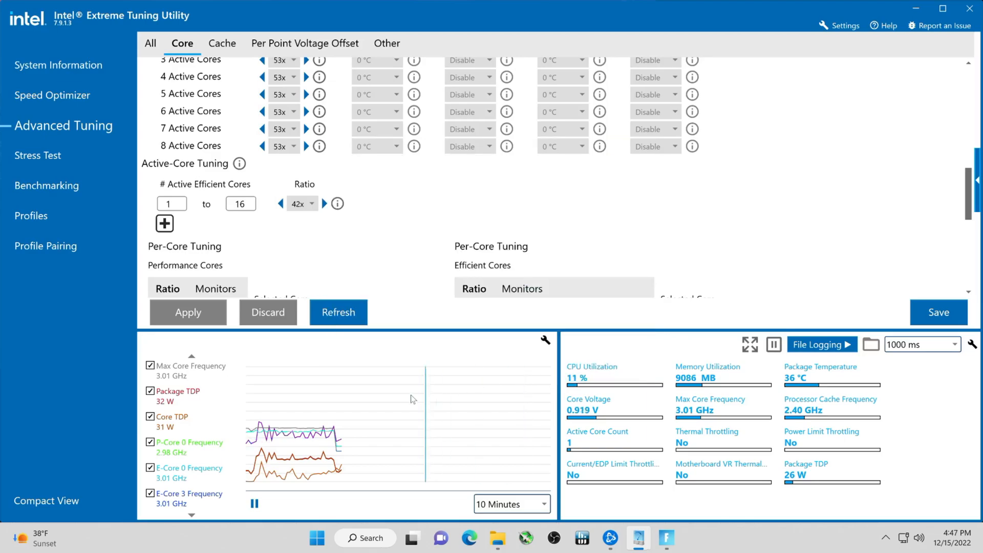
{"action": "left_click", "coordinate": [188, 446]}
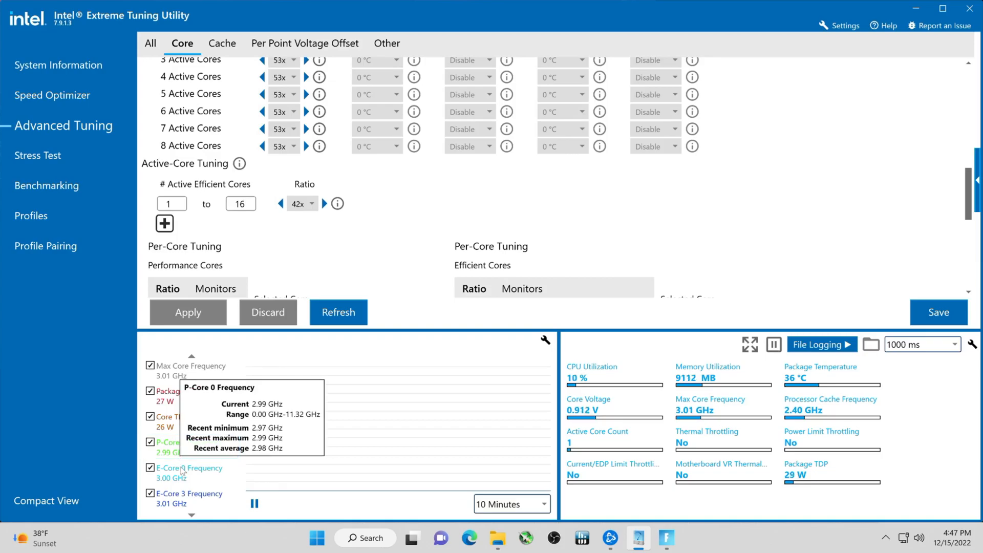
{"action": "mouse_move", "coordinate": [182, 473]}
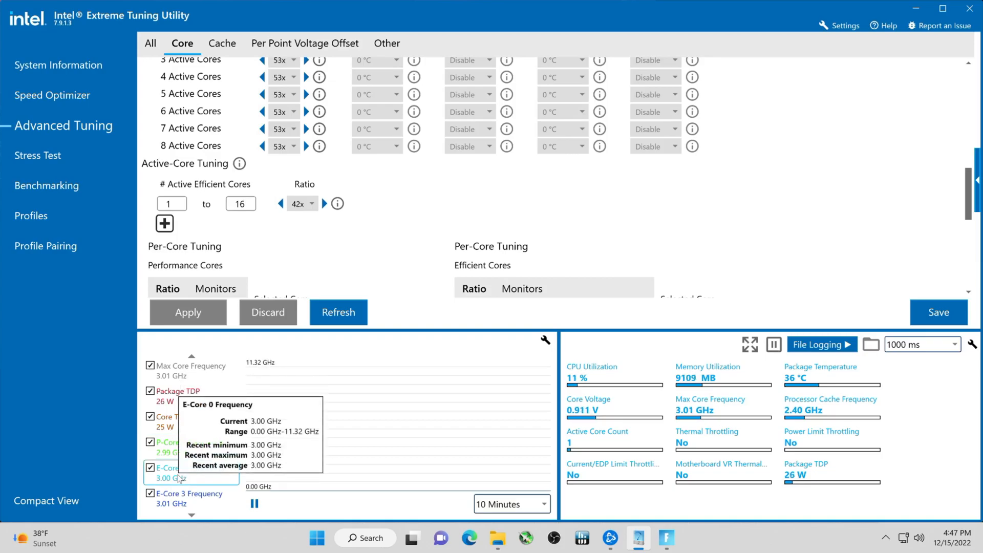
{"action": "mouse_move", "coordinate": [417, 429]}
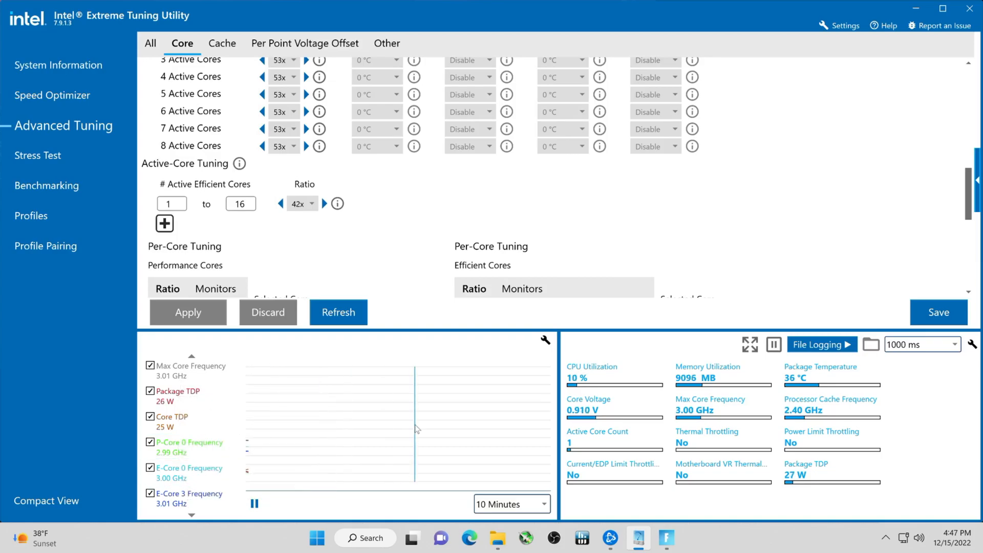